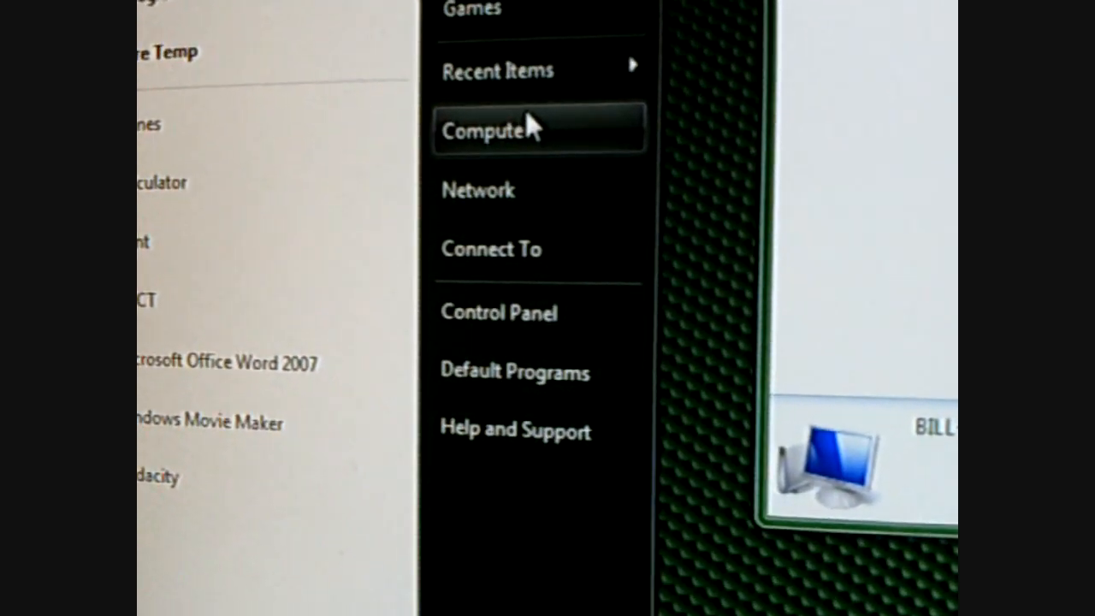
View Computer properties showing the Athlon 64 X2 5000+ at 2.91 GHz with 4.00 GB RAM
{"action": "right_click", "coordinate": [496, 130]}
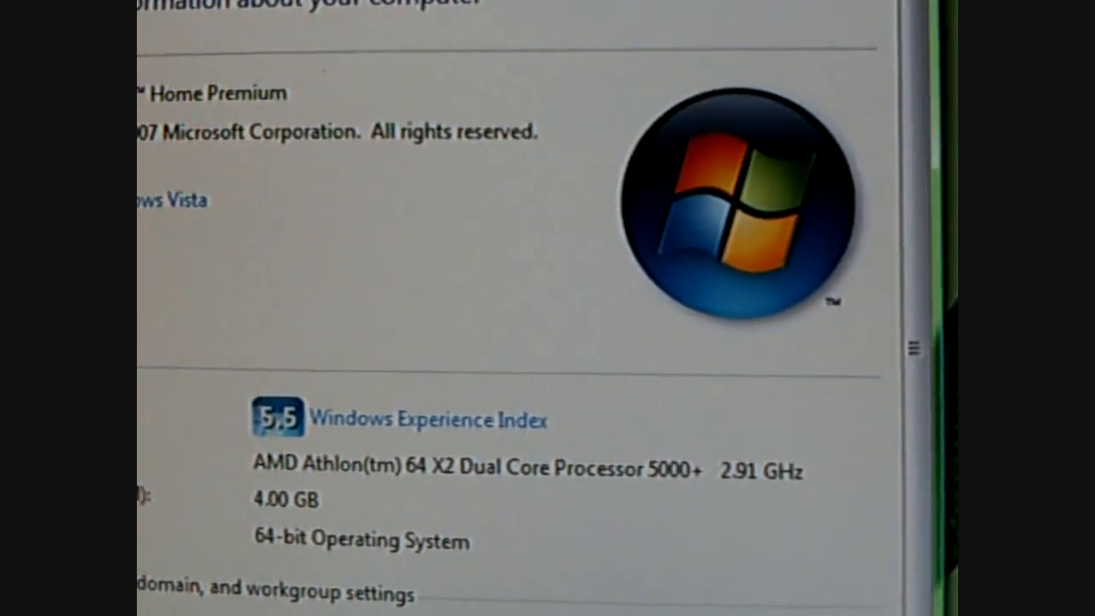
{"action": "scroll", "scroll_direction": "down", "scroll_amount": 3}
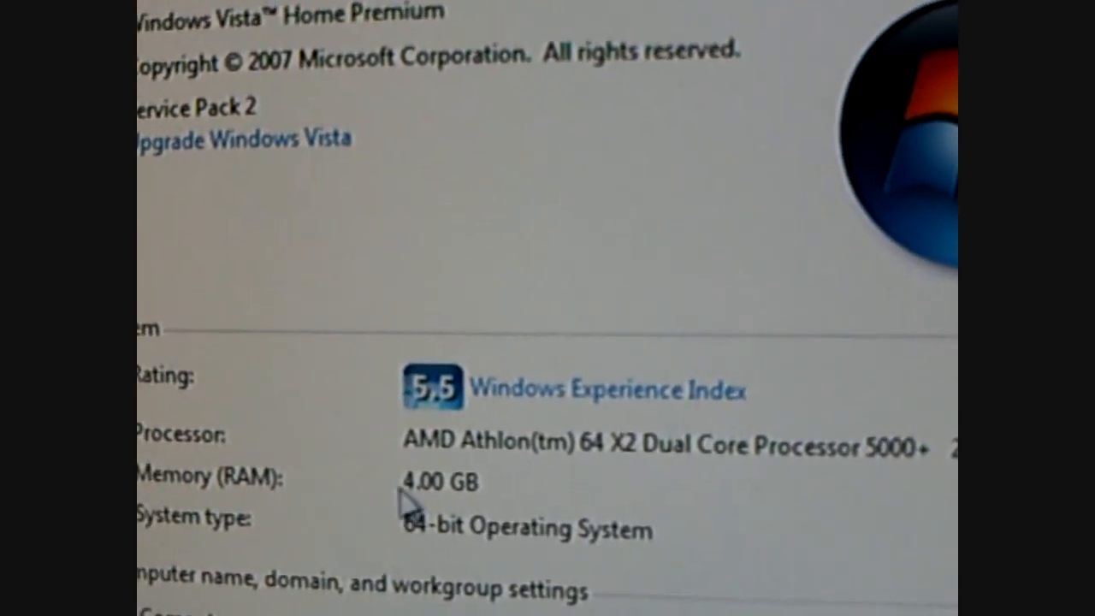
{"action": "scroll", "scroll_direction": "down", "scroll_amount": 3}
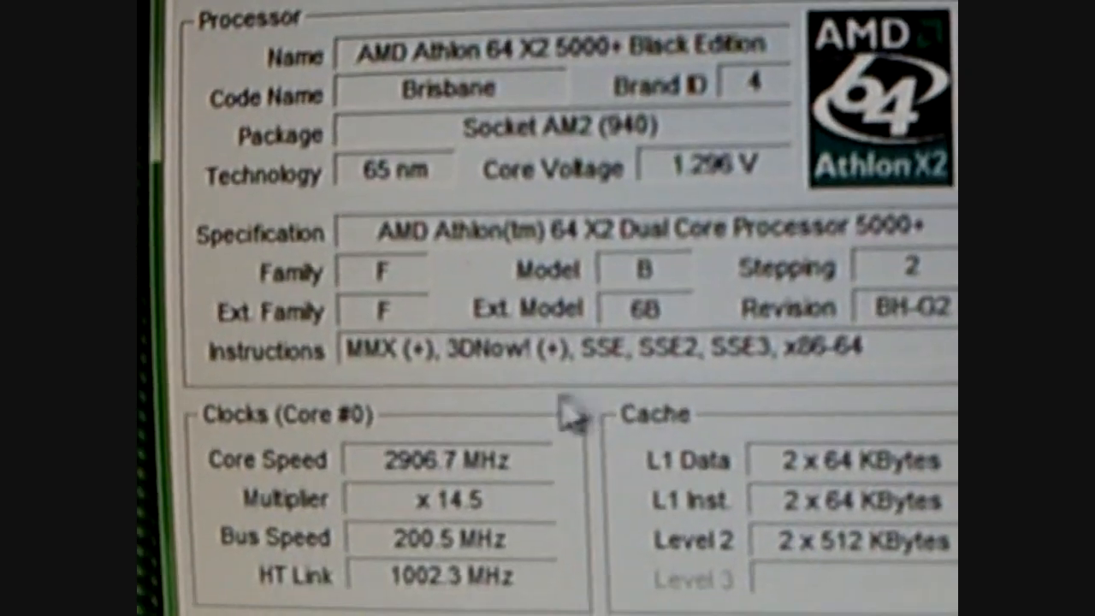
Read the x14.5 multiplier and 2906.7 MHz core speed in CPU-Z, then close it
{"action": "scroll", "scroll_direction": "down", "scroll_amount": 3}
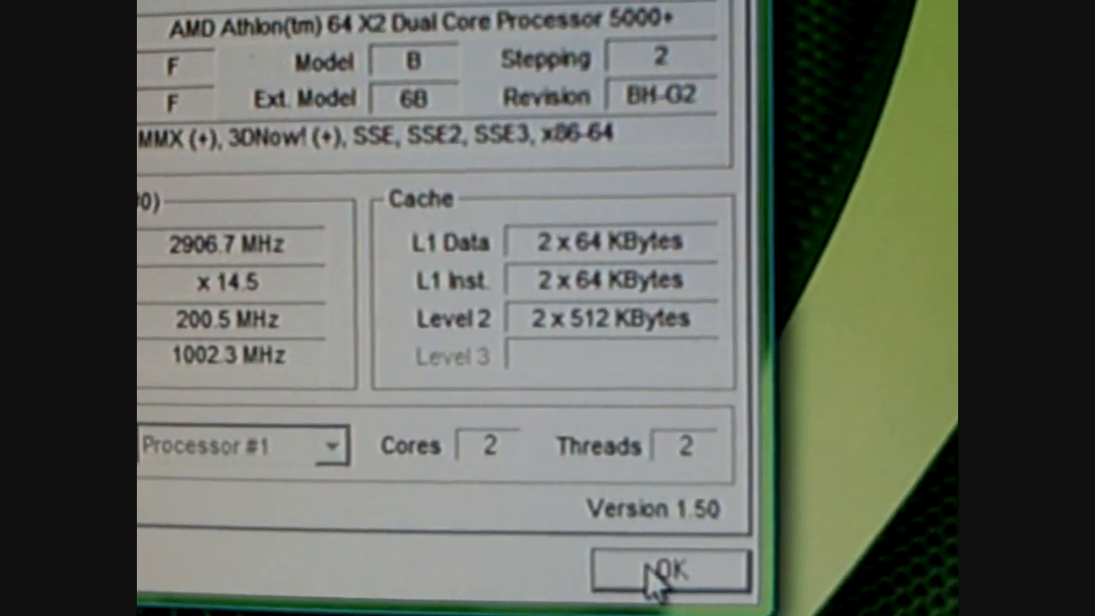
{"action": "left_click", "coordinate": [671, 572]}
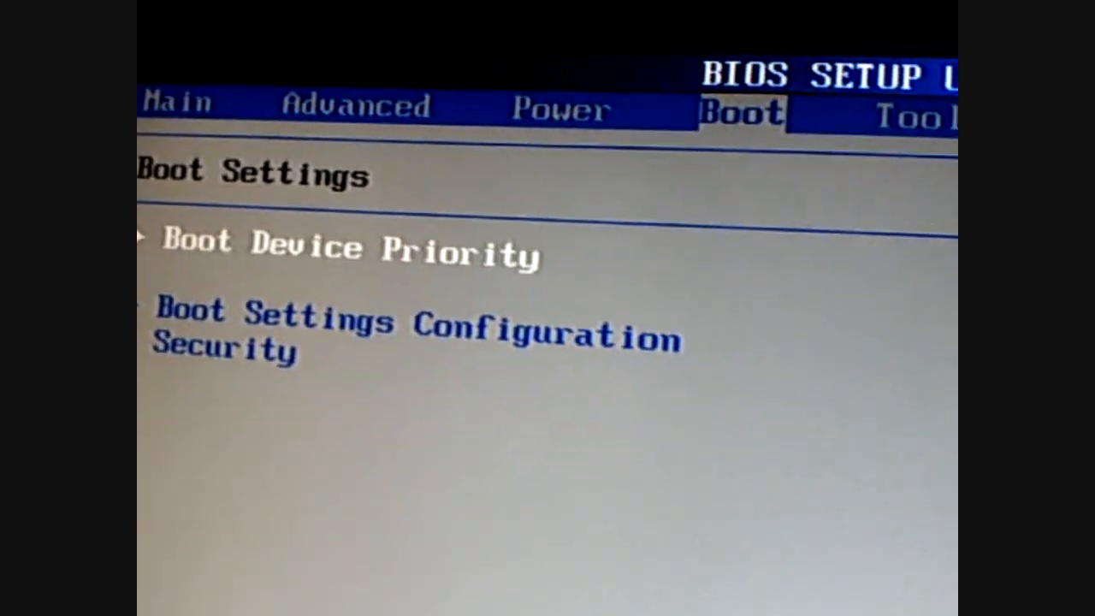
Move between the Main and Advanced BIOS pages, ending on Advanced with CPU Configuration listed
{"action": "key", "text": "Left"}
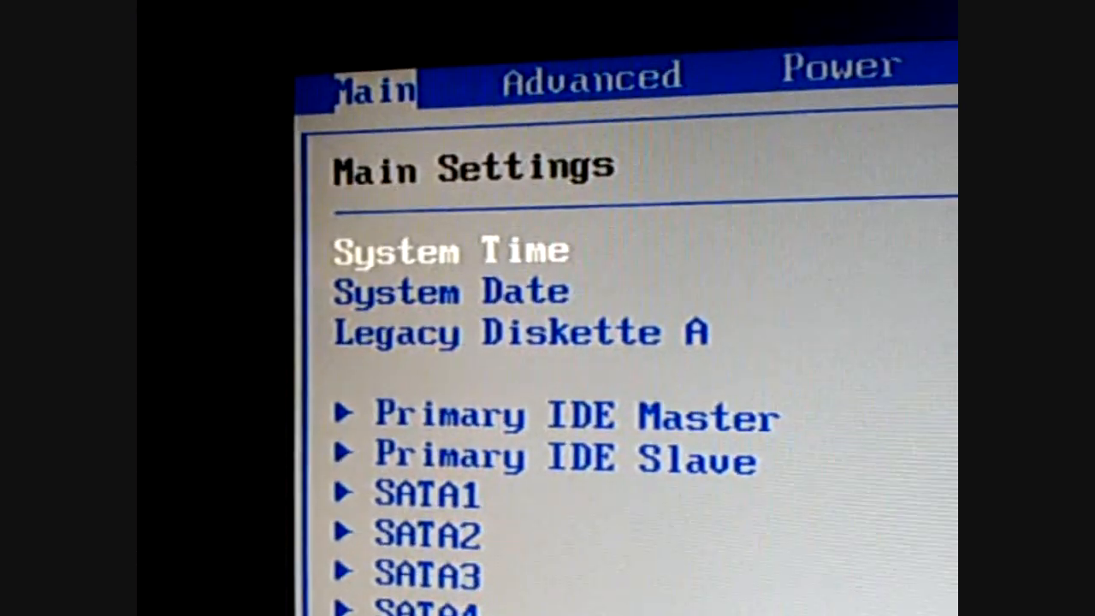
{"action": "key", "text": "right"}
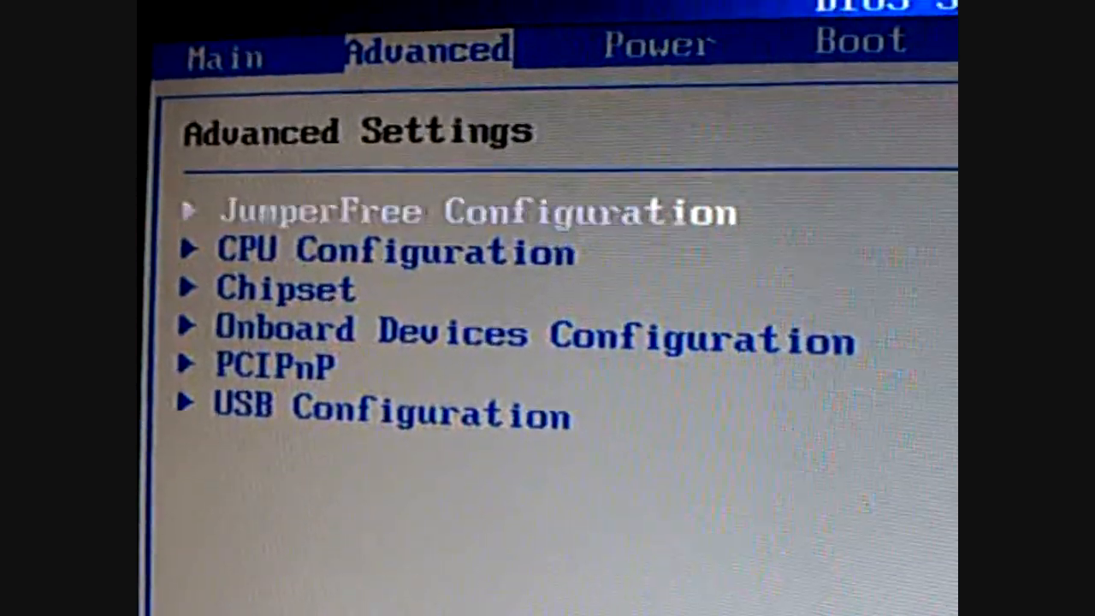
{"action": "key", "text": "Left"}
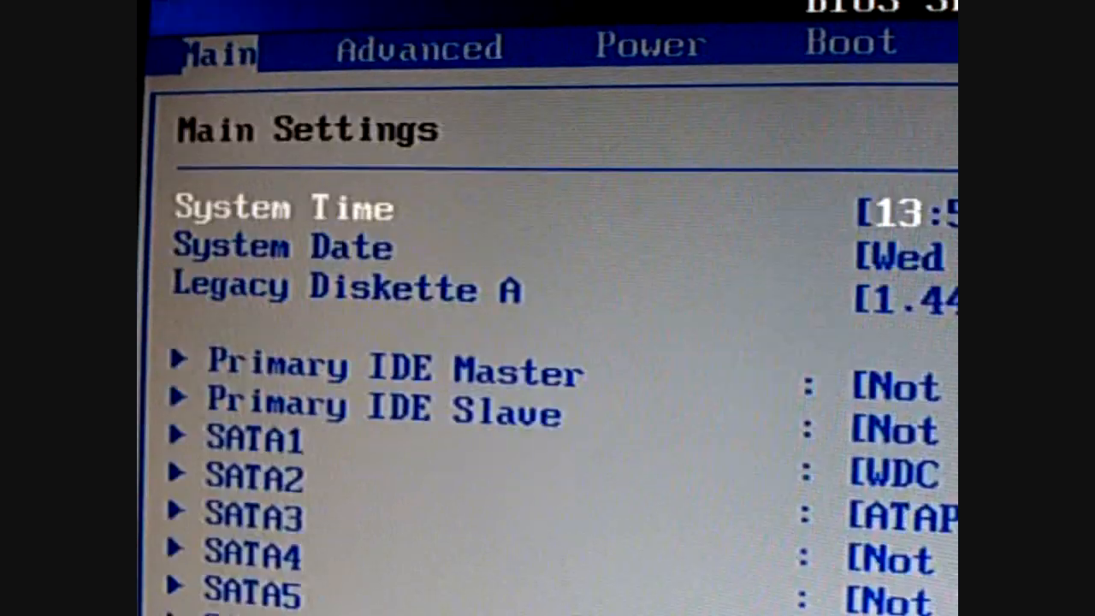
{"action": "left_click", "coordinate": [629, 31]}
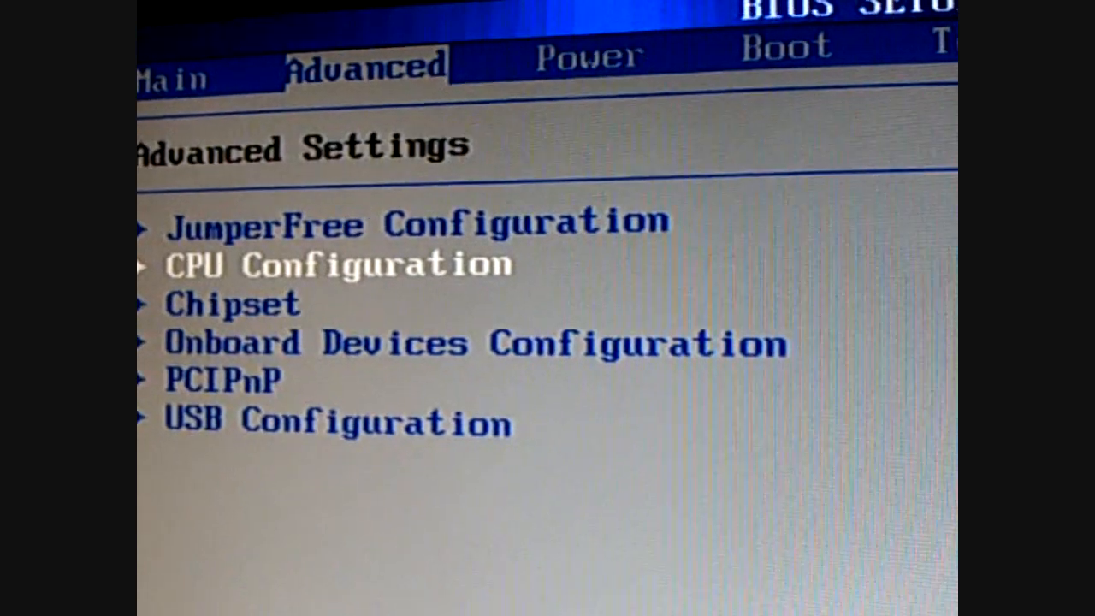
Enter CPU Configuration showing the dual-core processor at 2900MHz and its multiplier list
{"action": "key", "text": "Return"}
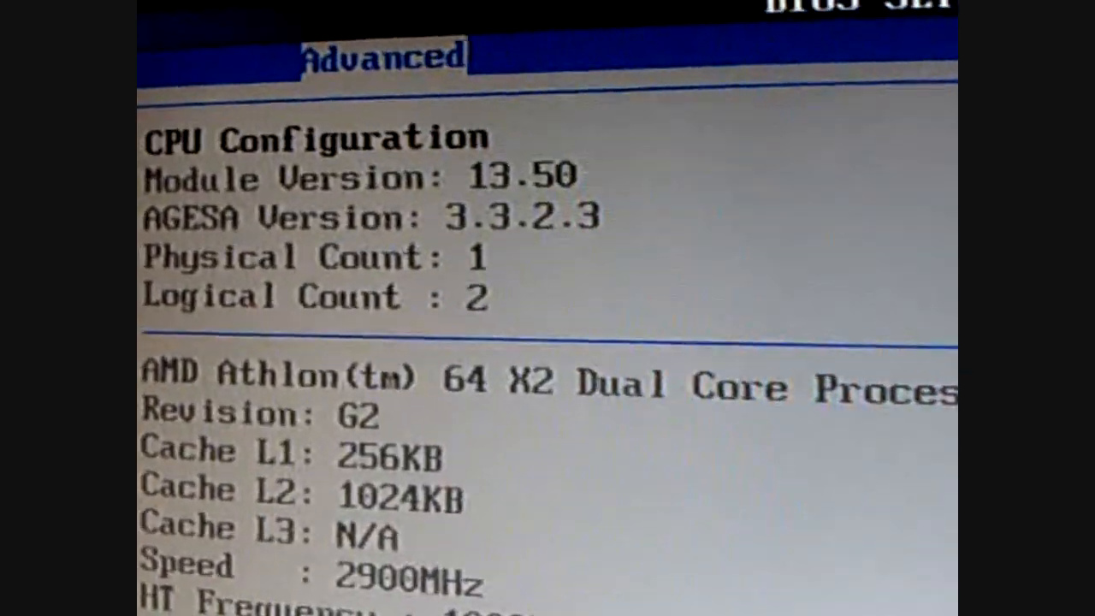
{"action": "scroll", "scroll_direction": "down", "scroll_amount": 3}
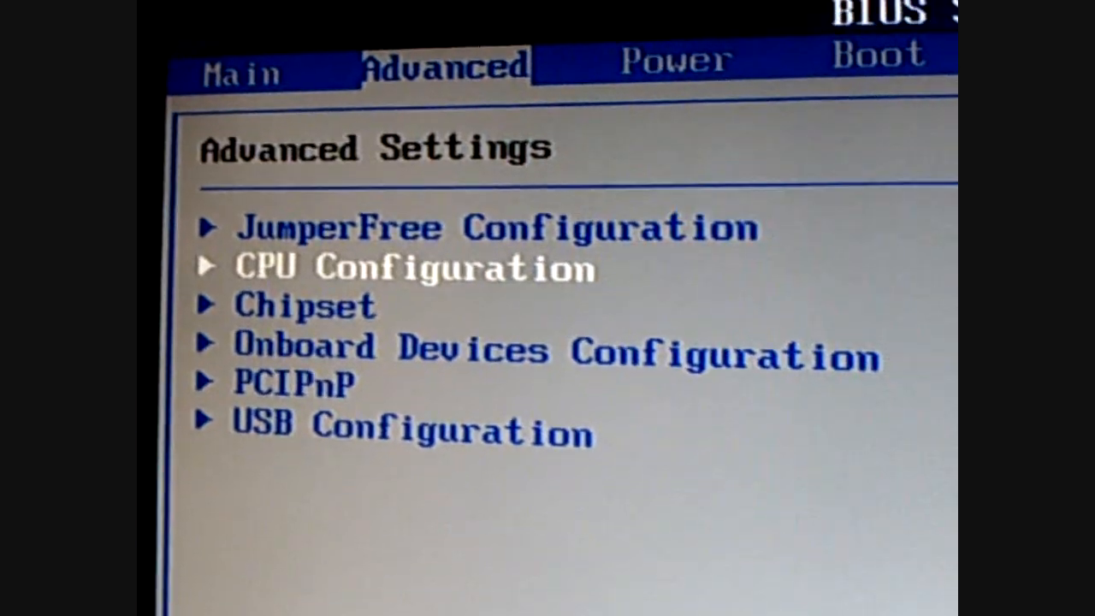
{"action": "key", "text": "enter"}
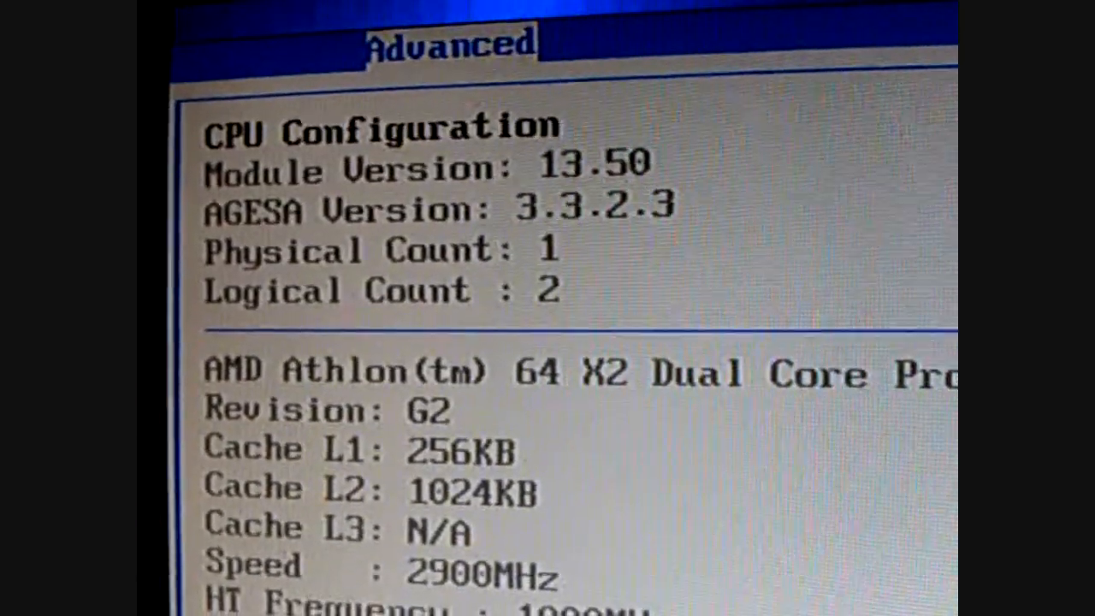
{"action": "scroll", "scroll_direction": "down", "scroll_amount": 3}
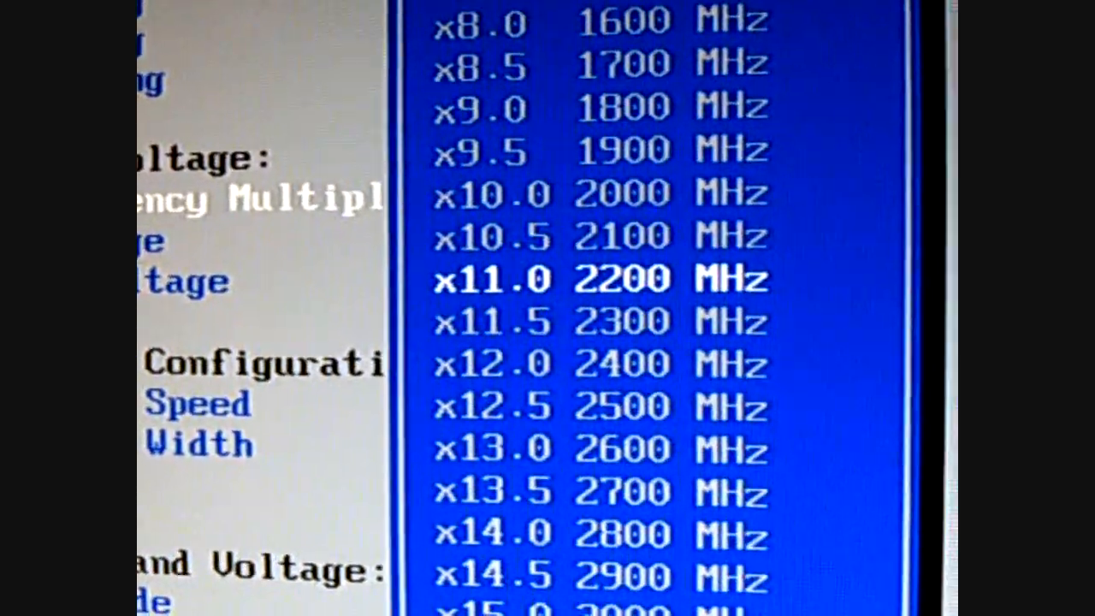
Browse the multiplier options from x8.0 up through x14.0, settling on x13.0 (2600 MHz)
{"action": "key", "text": "down"}
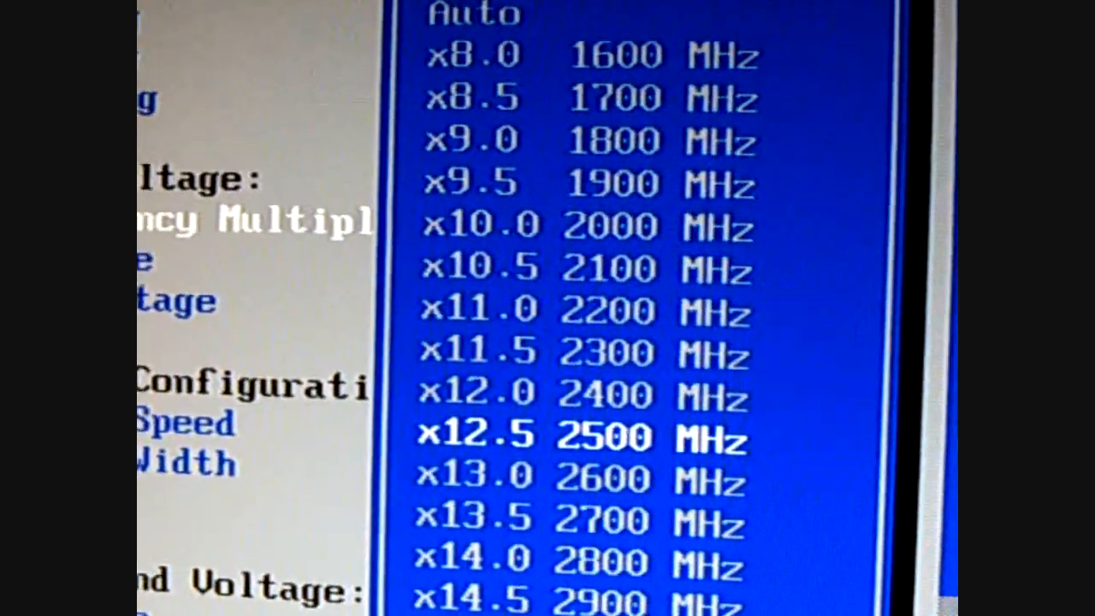
{"action": "scroll", "scroll_direction": "down", "scroll_amount": 3}
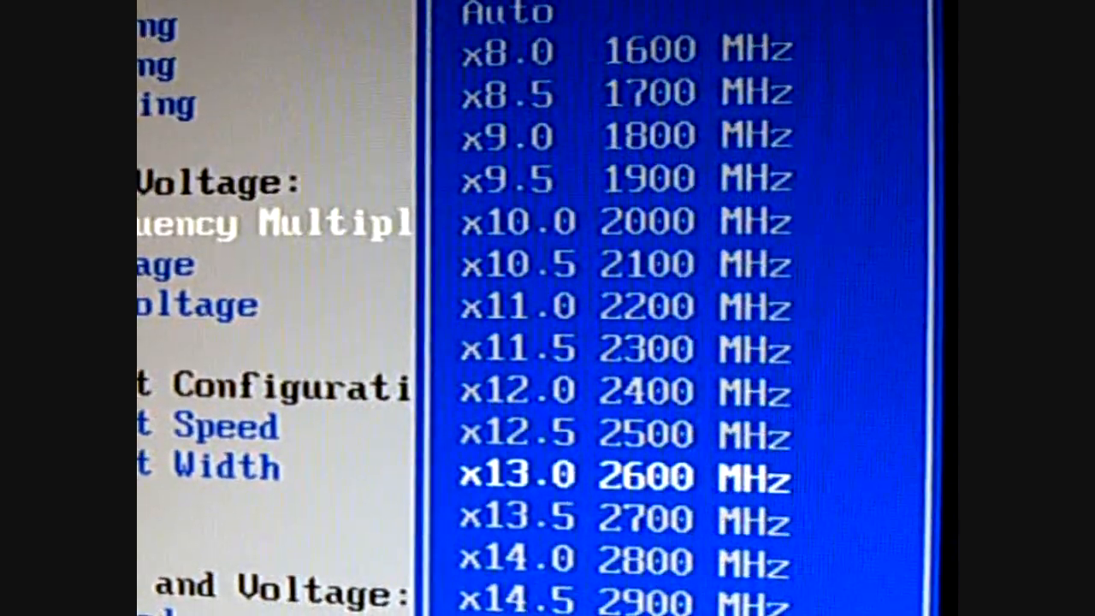
{"action": "key", "text": "up"}
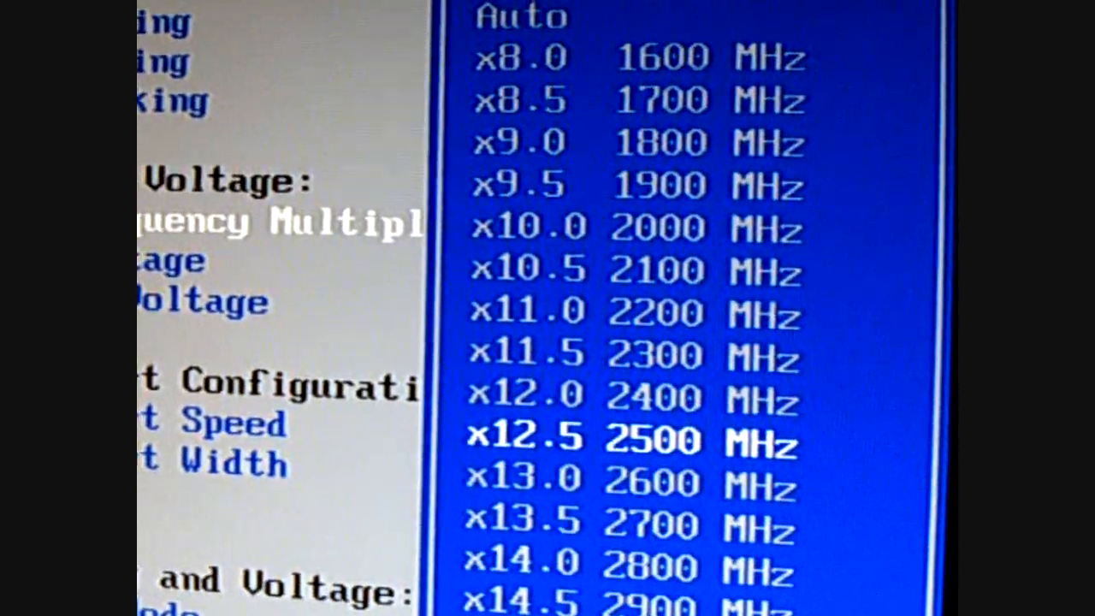
{"action": "key", "text": "Down"}
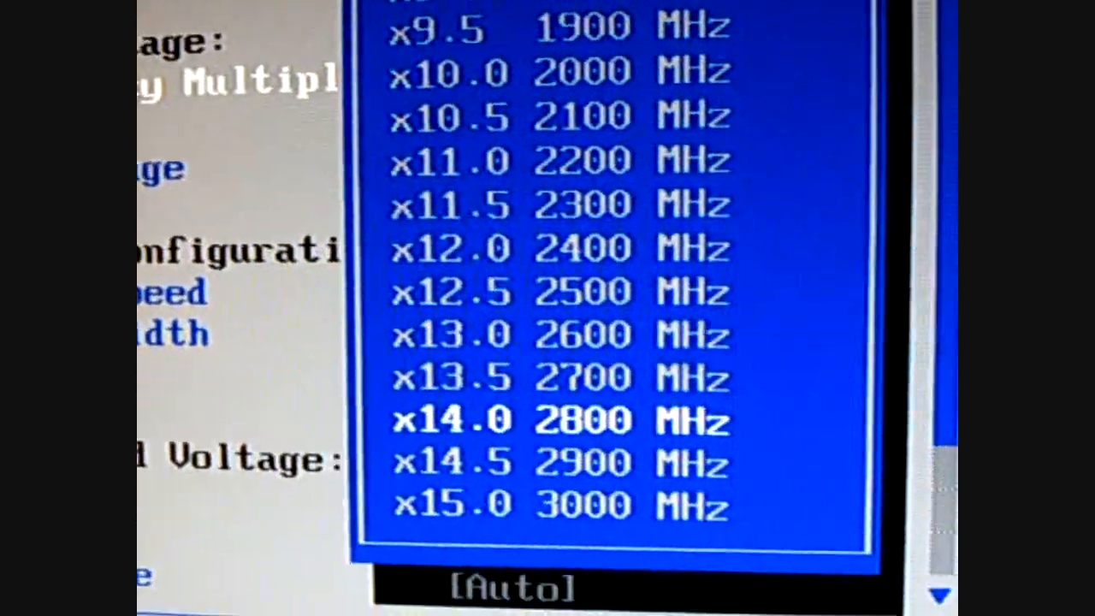
{"action": "key", "text": "Up"}
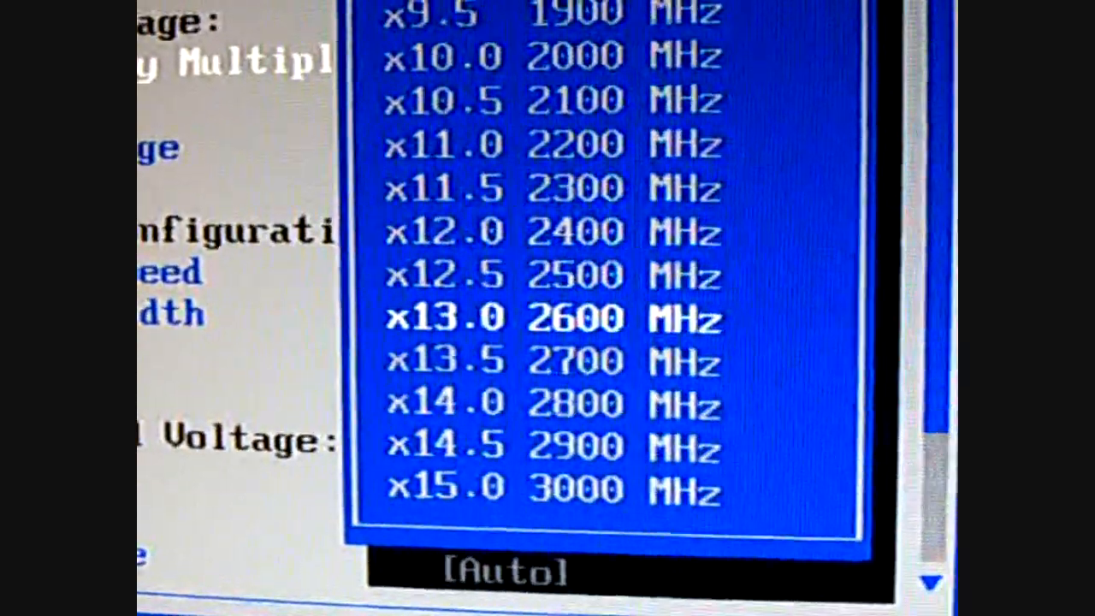
{"action": "scroll", "scroll_direction": "down", "scroll_amount": 3}
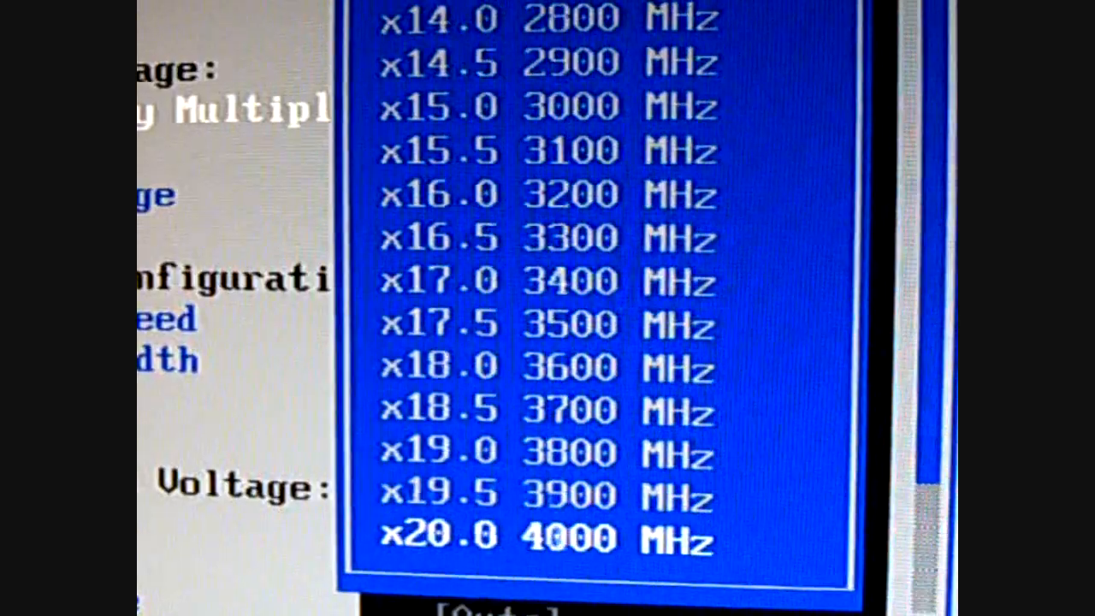
{"action": "scroll", "scroll_direction": "down", "scroll_amount": 3}
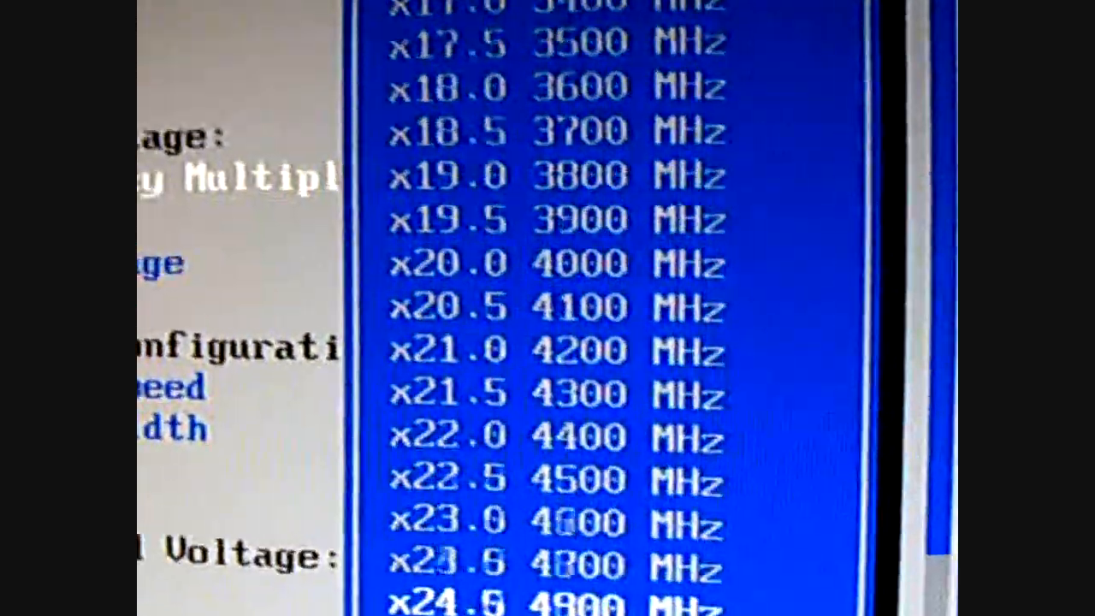
{"action": "scroll", "scroll_direction": "down", "scroll_amount": 3}
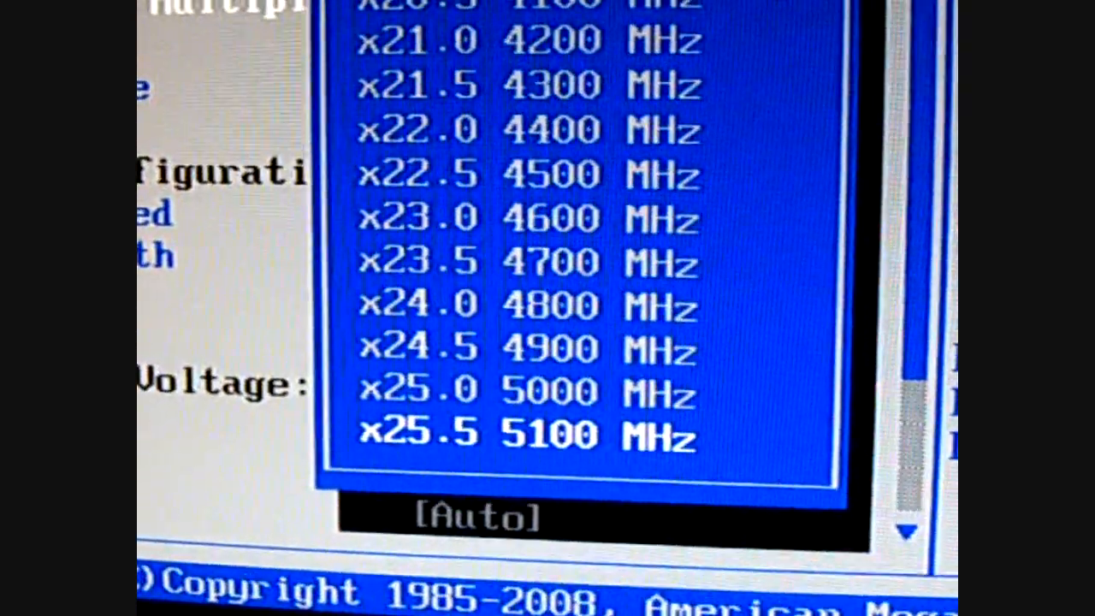
{"action": "scroll", "scroll_direction": "down", "scroll_amount": 3}
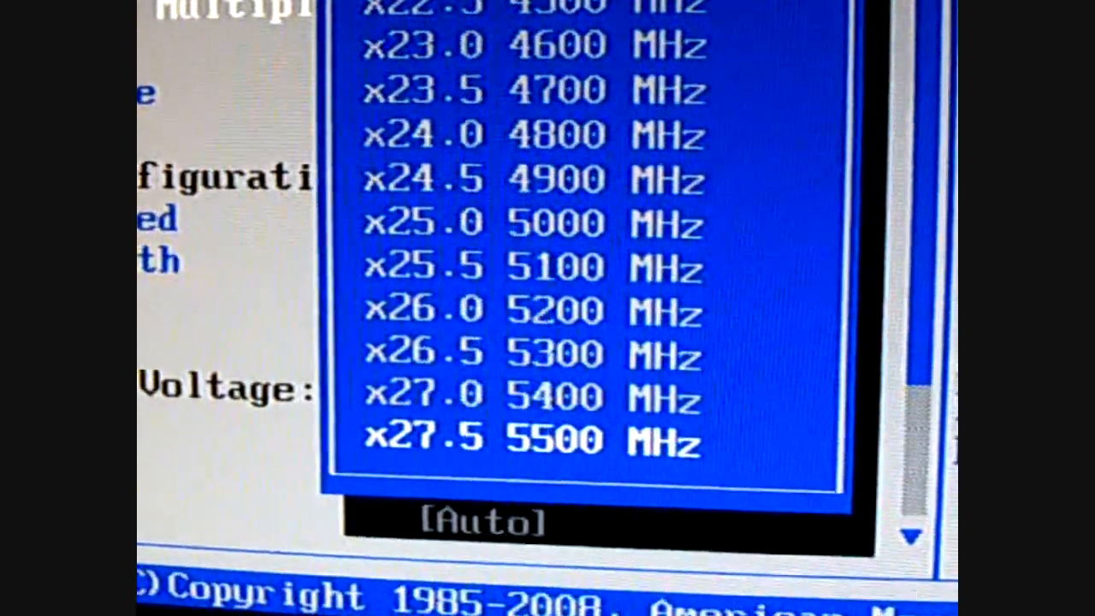
{"action": "scroll", "scroll_direction": "down", "scroll_amount": 3}
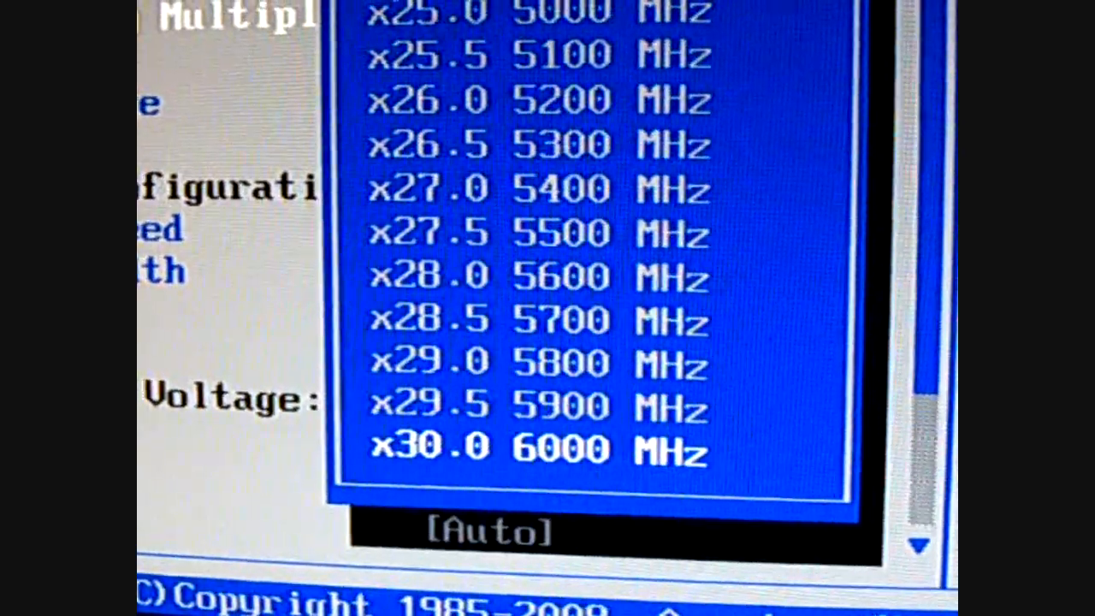
{"action": "scroll", "scroll_direction": "down", "scroll_amount": 3}
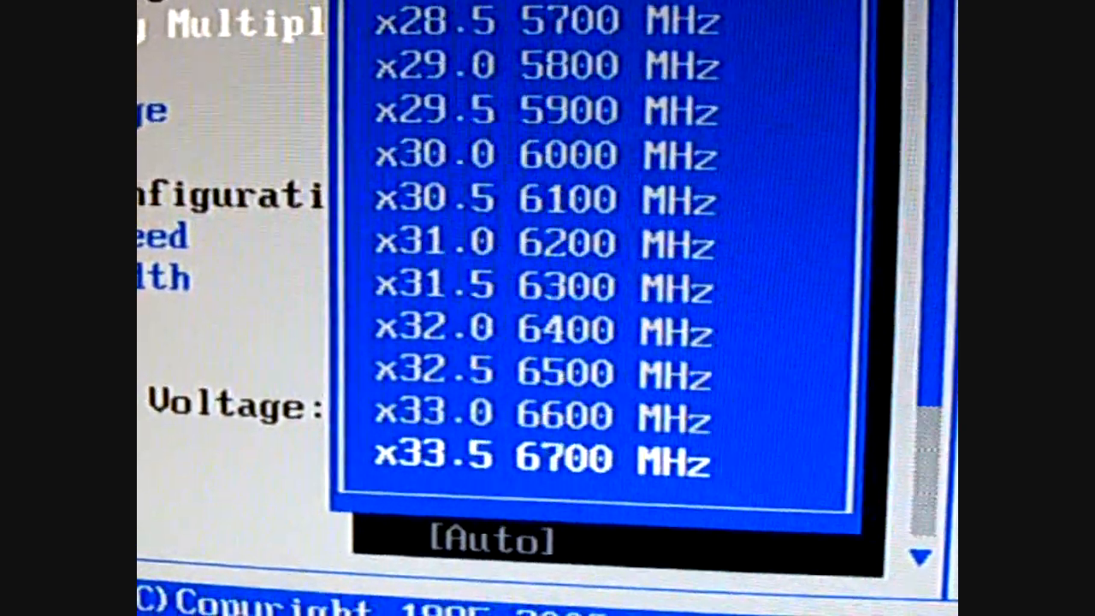
{"action": "scroll", "scroll_direction": "up", "scroll_amount": 3}
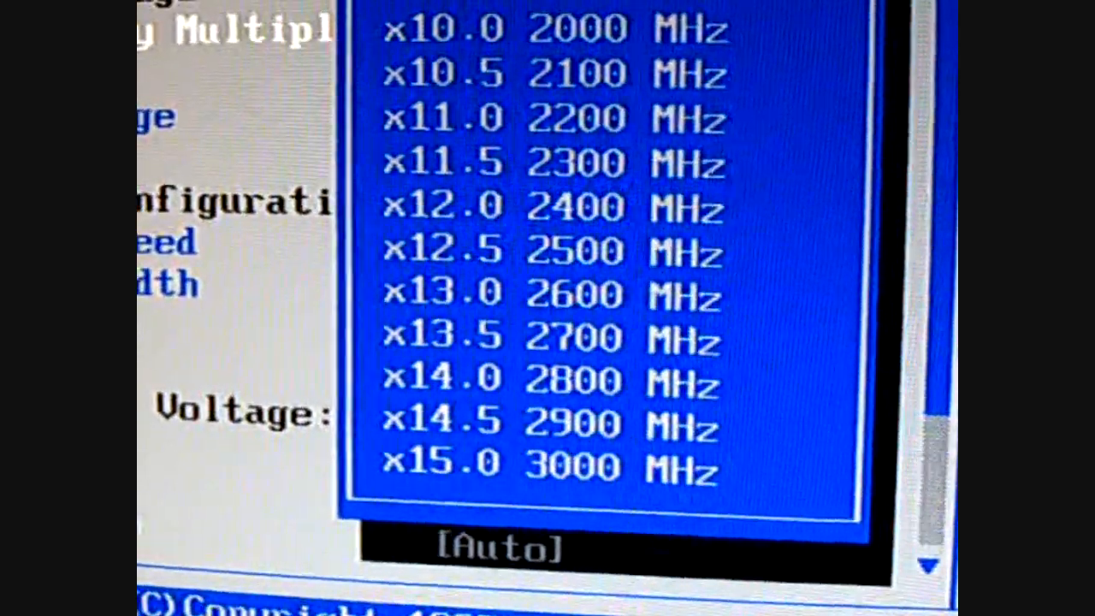
{"action": "scroll", "scroll_direction": "down", "scroll_amount": 3}
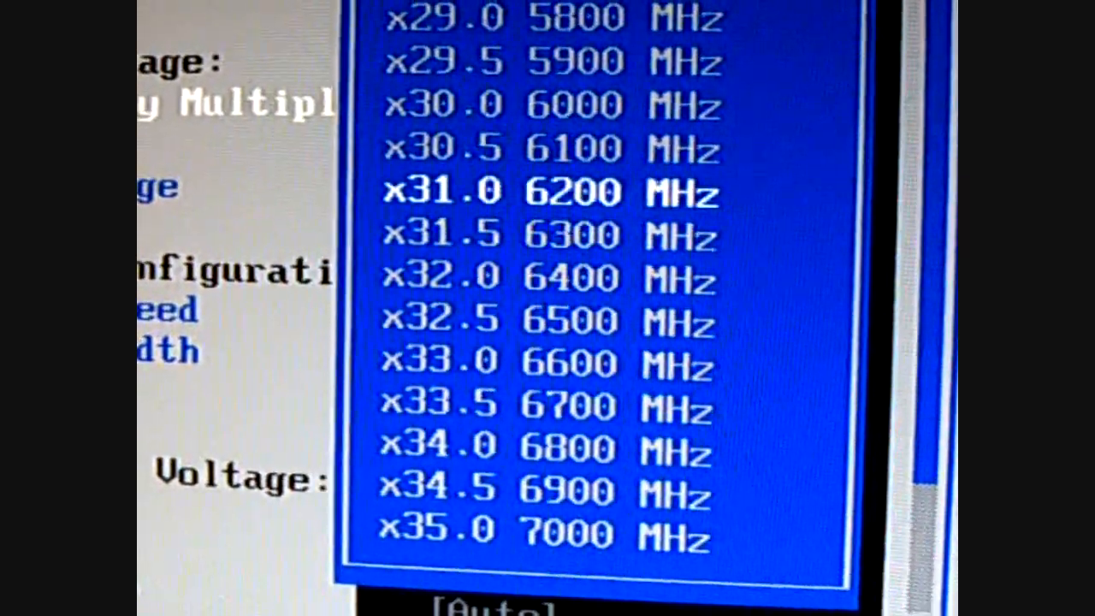
{"action": "scroll", "scroll_direction": "up", "scroll_amount": 3}
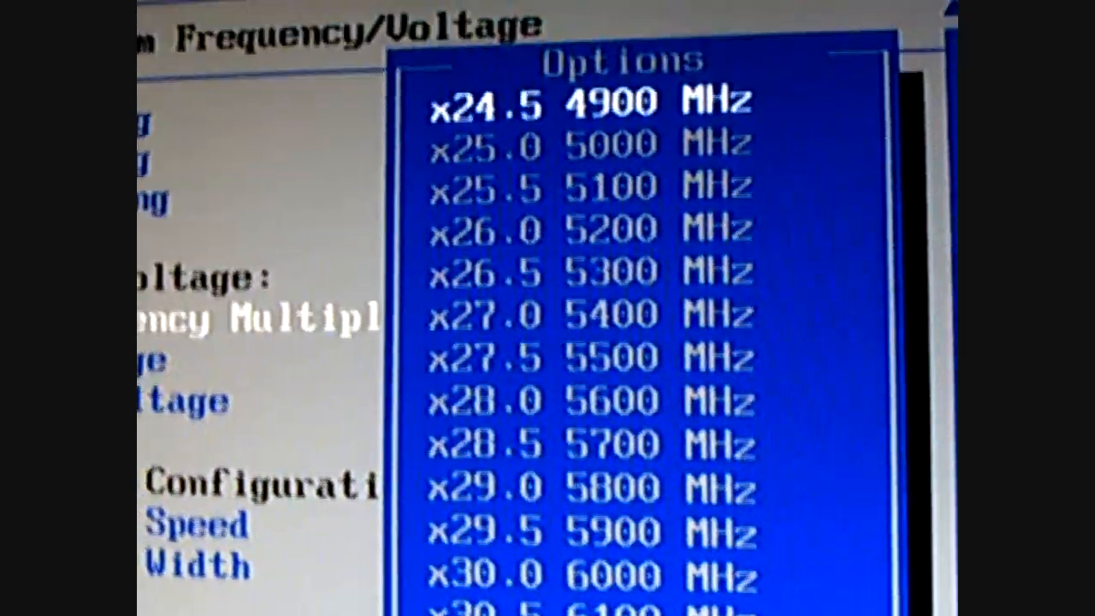
{"action": "scroll", "scroll_direction": "up", "scroll_amount": 3}
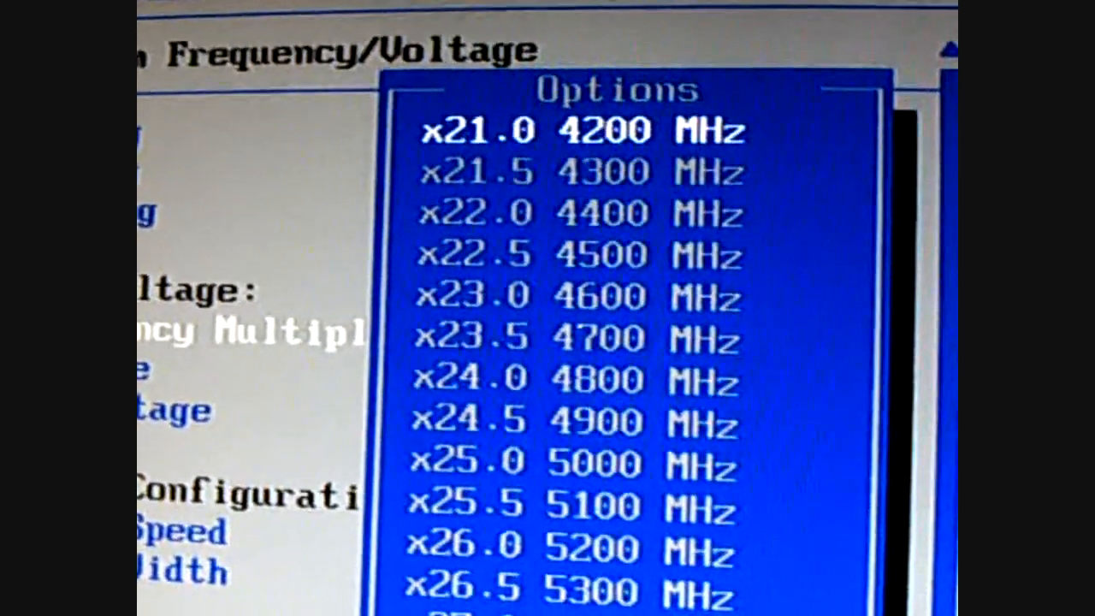
Select x15.0 3000 MHz from the options and apply it as the CPU frequency multiplier
{"action": "scroll", "scroll_direction": "up", "scroll_amount": 3}
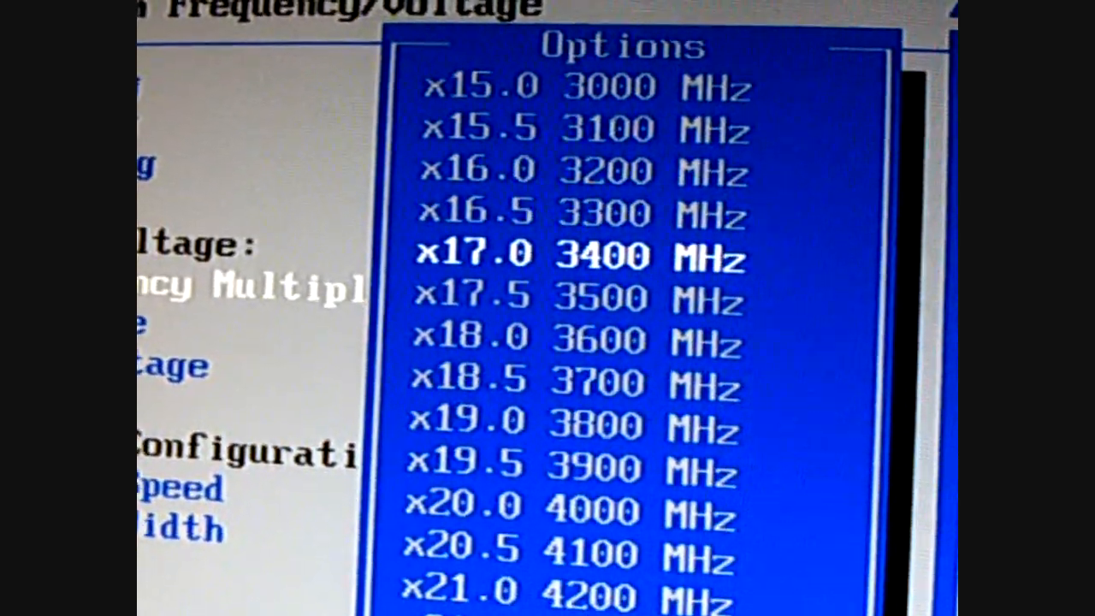
{"action": "key", "text": "Up"}
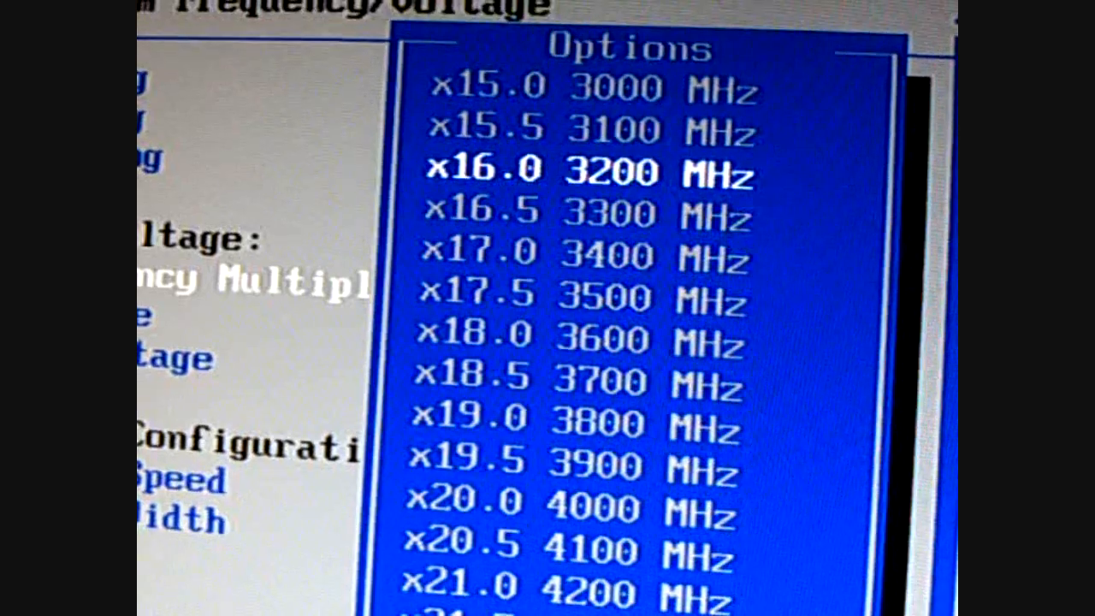
{"action": "key", "text": "down"}
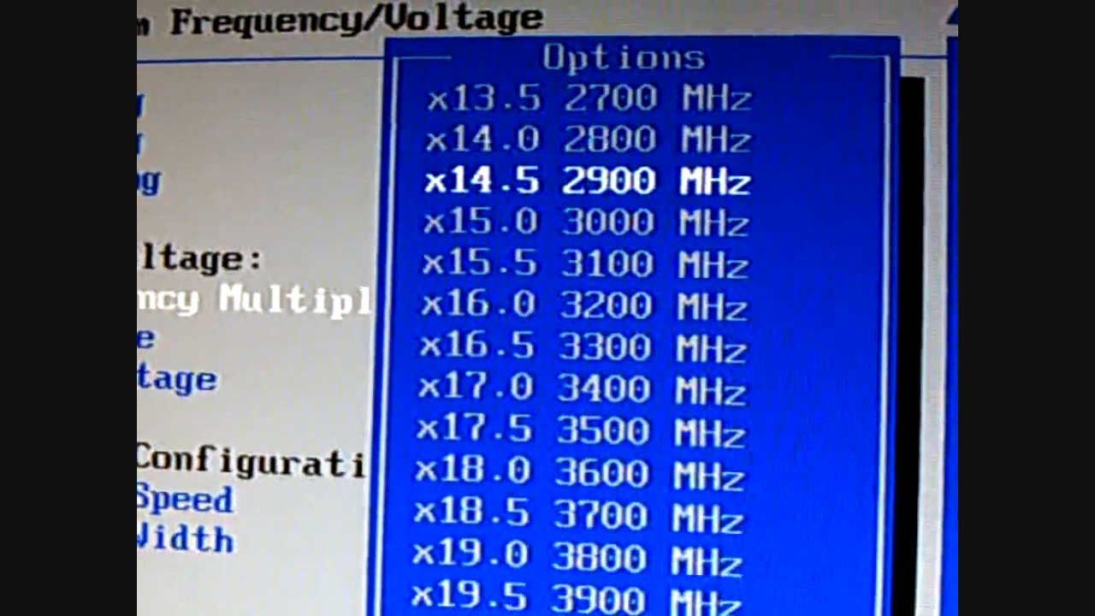
{"action": "key", "text": "down"}
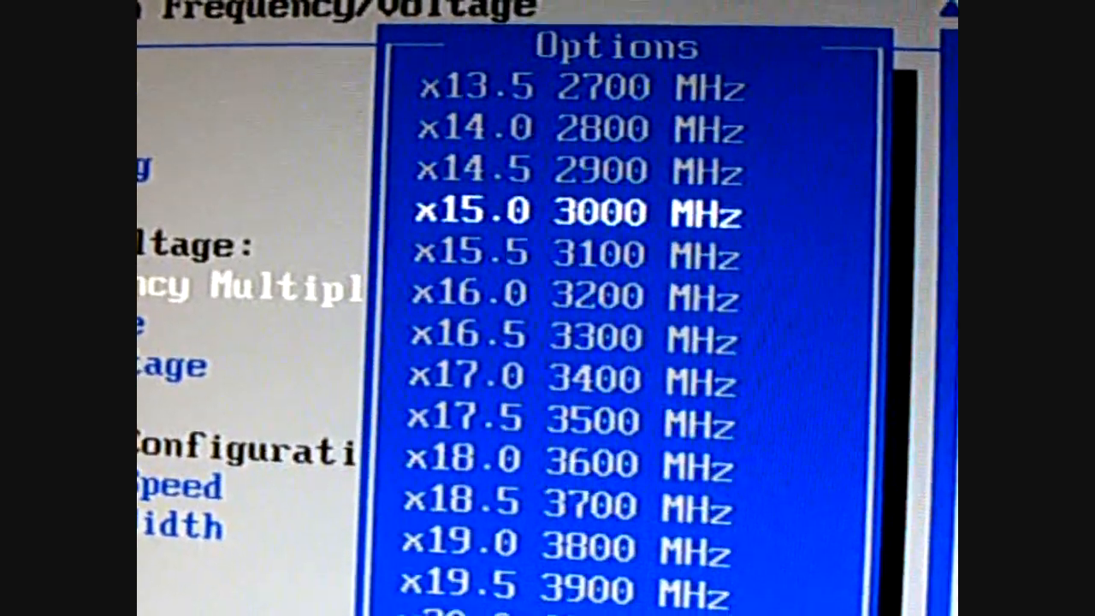
{"action": "key", "text": "up"}
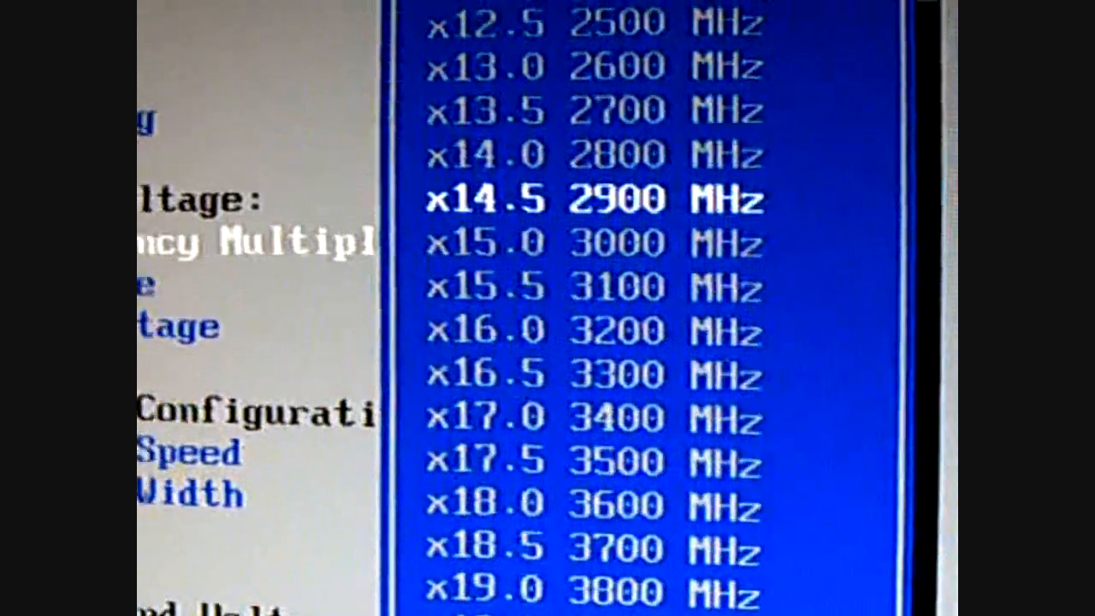
{"action": "key", "text": "Down"}
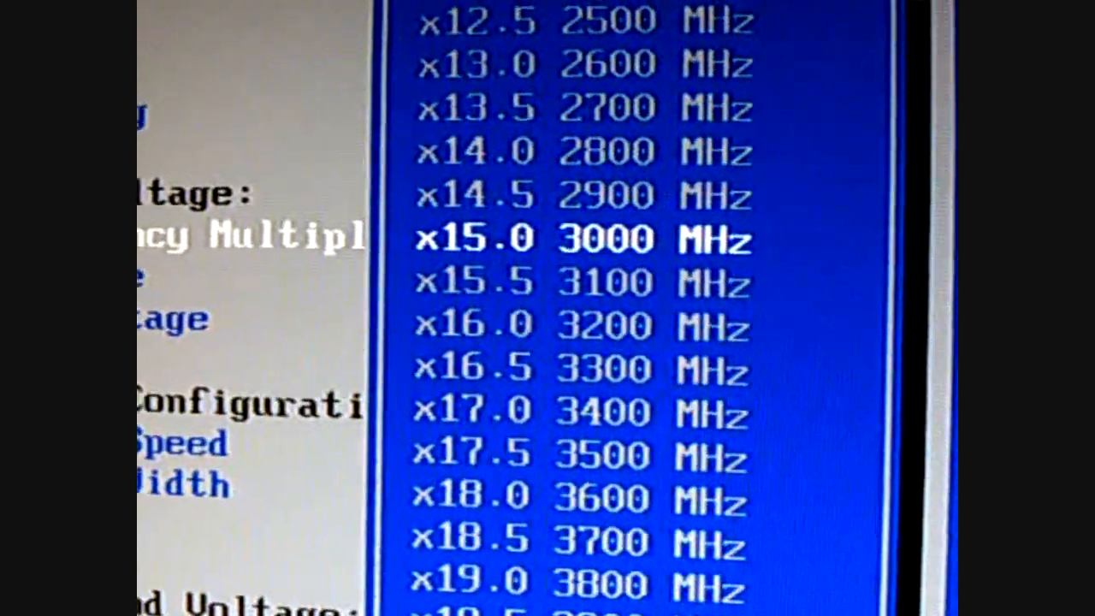
{"action": "key", "text": "Return"}
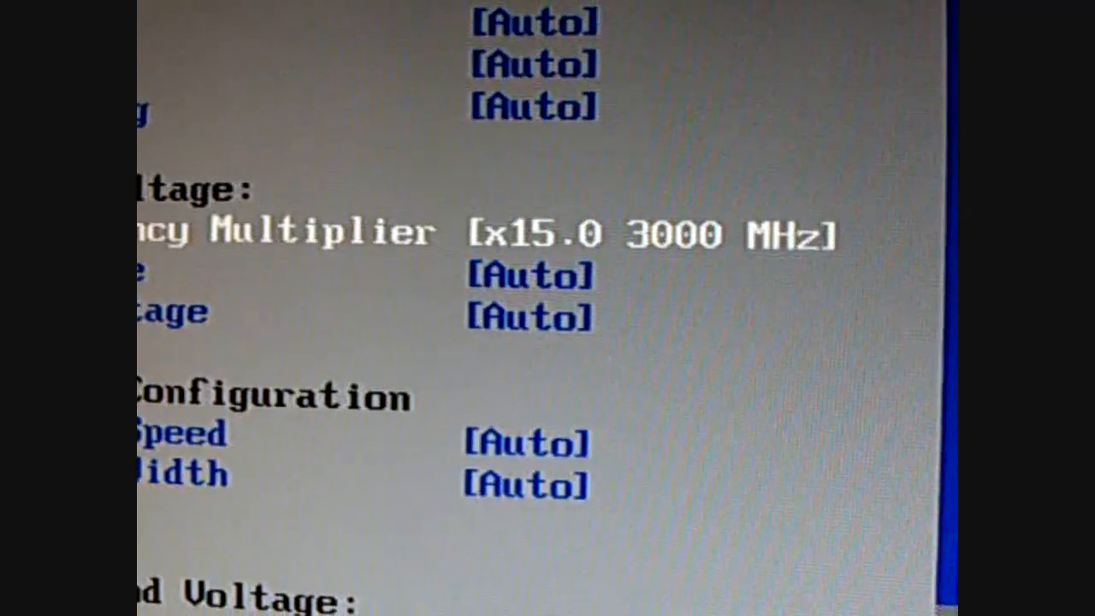
Reopen the multiplier options and step from x13.0 back up to x15.0 3000 MHz
{"action": "key", "text": "Return"}
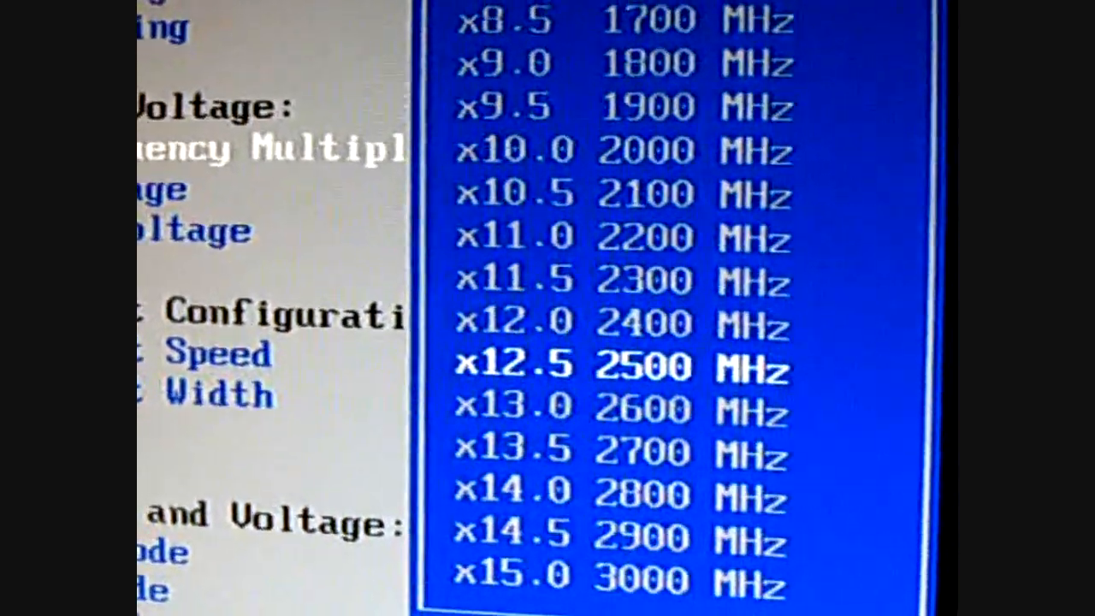
{"action": "key", "text": "Down"}
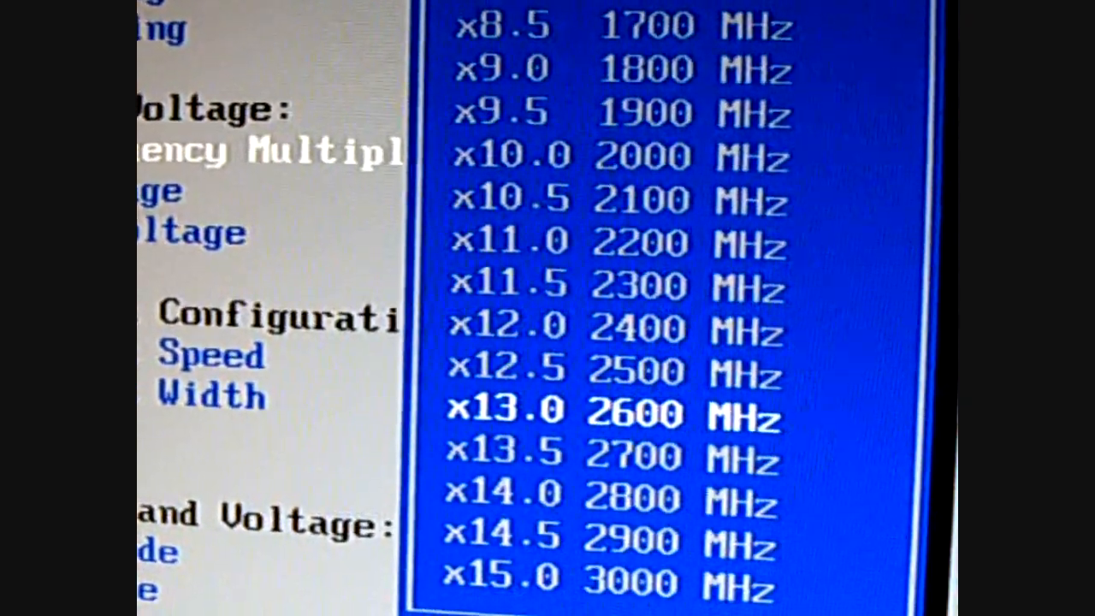
{"action": "key", "text": "Down"}
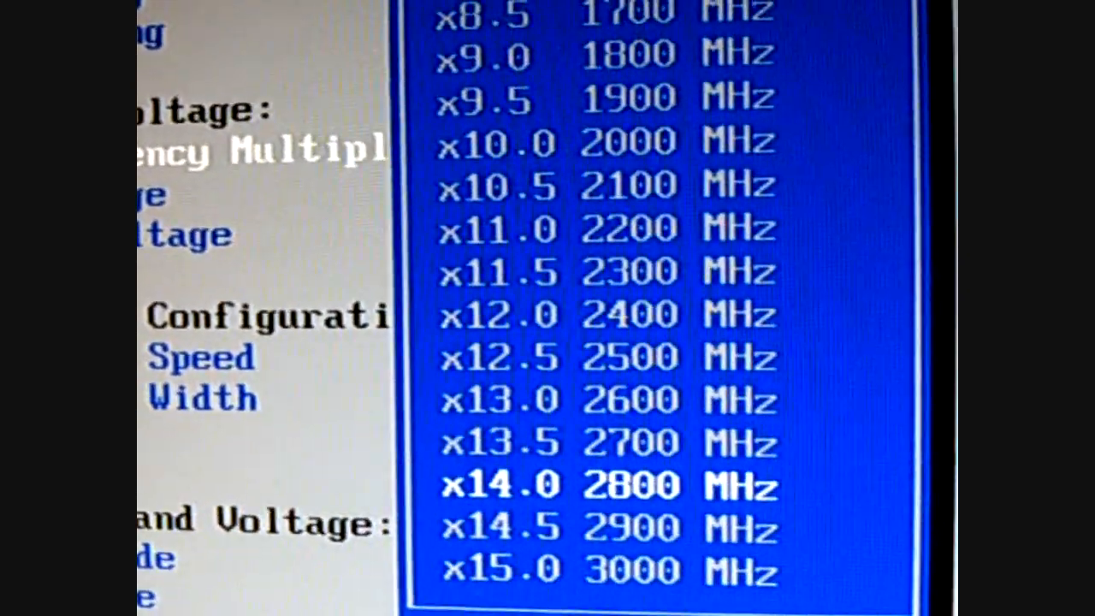
{"action": "key", "text": "Down"}
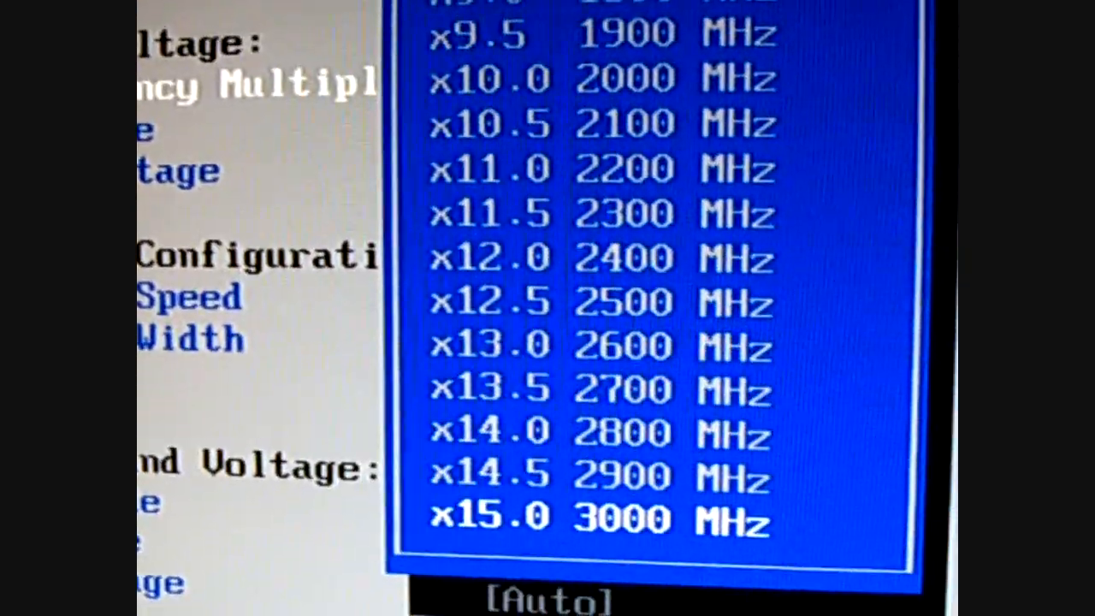
Scroll the multiplier list down to around x11.0 (2200 MHz) and back, leaving x15.0 set
{"action": "scroll", "scroll_direction": "down", "scroll_amount": 3}
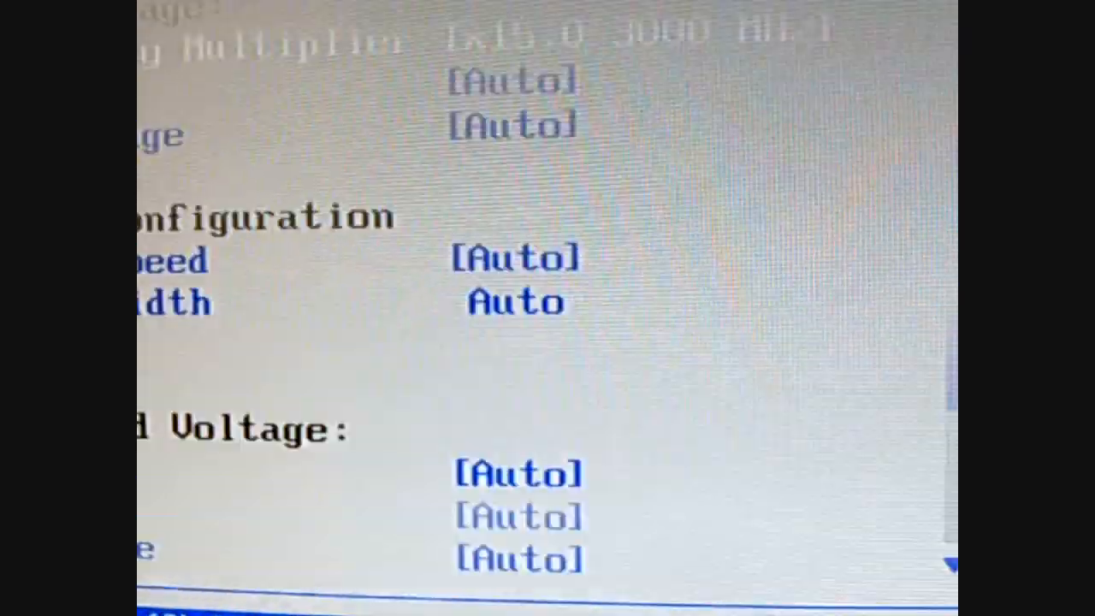
{"action": "scroll", "scroll_direction": "up", "scroll_amount": 3}
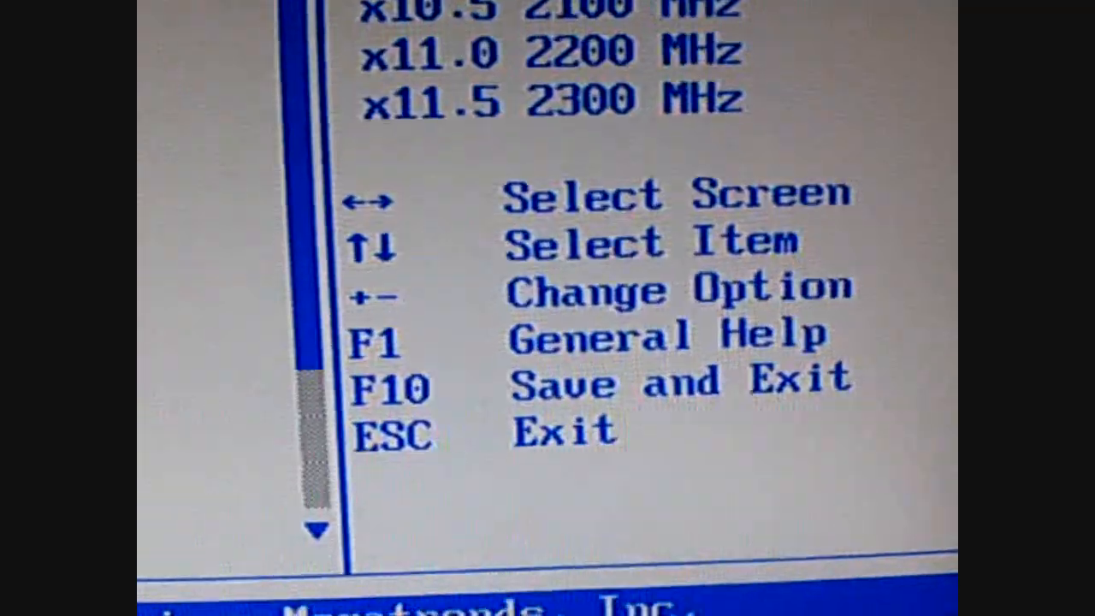
Save the configuration changes with F10 and exit so the system reboots
{"action": "key", "text": "F10"}
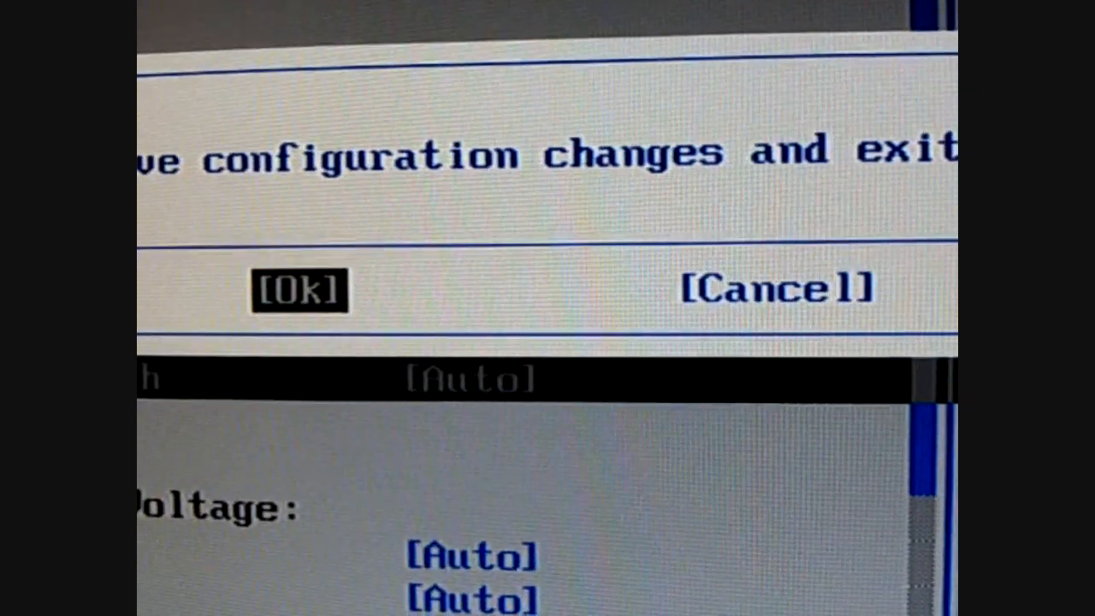
{"action": "left_click", "coordinate": [299, 287]}
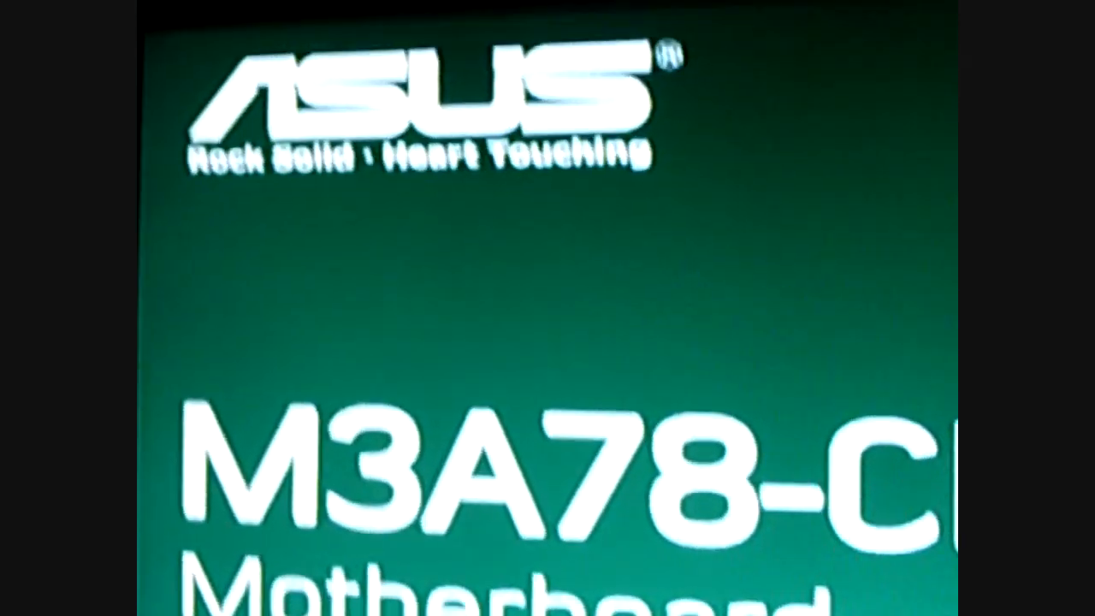